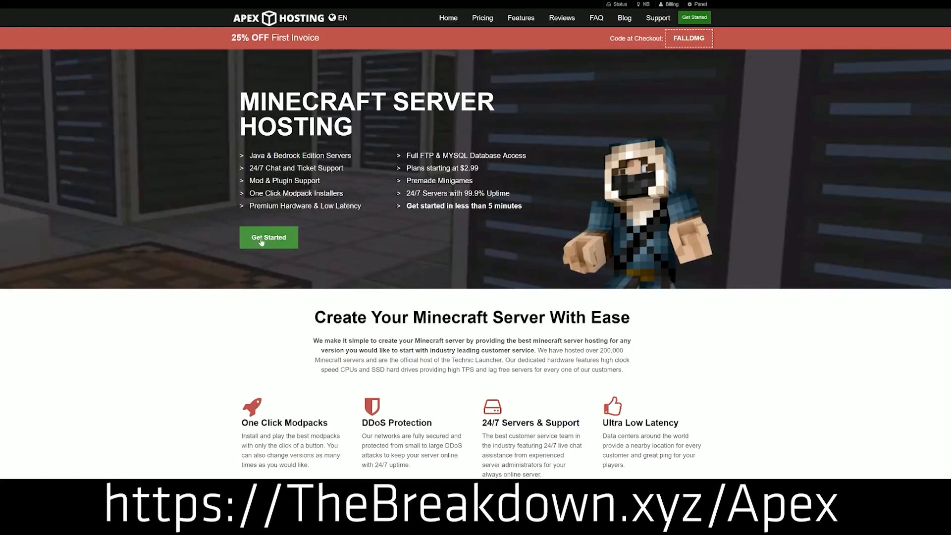
Reach the Server 2 control panel and list the Minecraft versions in its JAR File dropdown
{"action": "scroll", "scroll_direction": "down", "scroll_amount": 3}
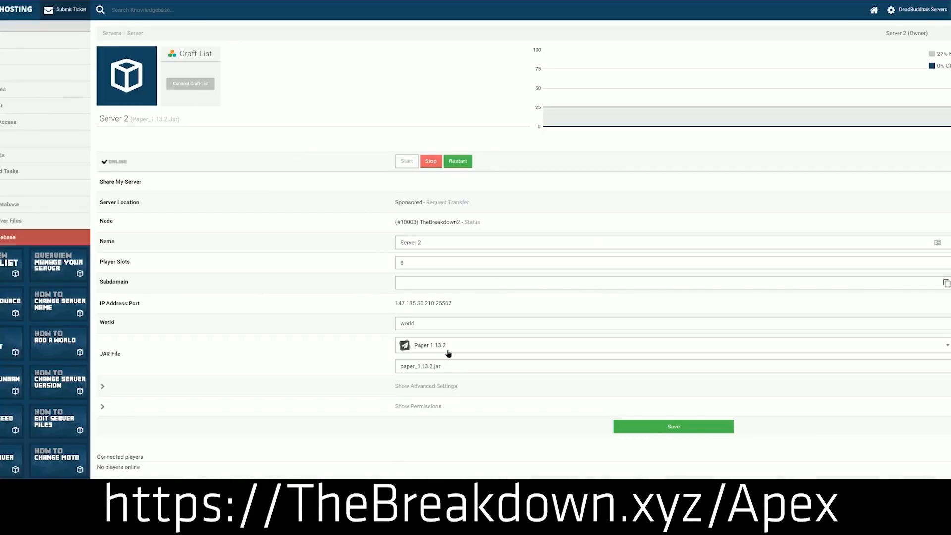
{"action": "left_click", "coordinate": [666, 345]}
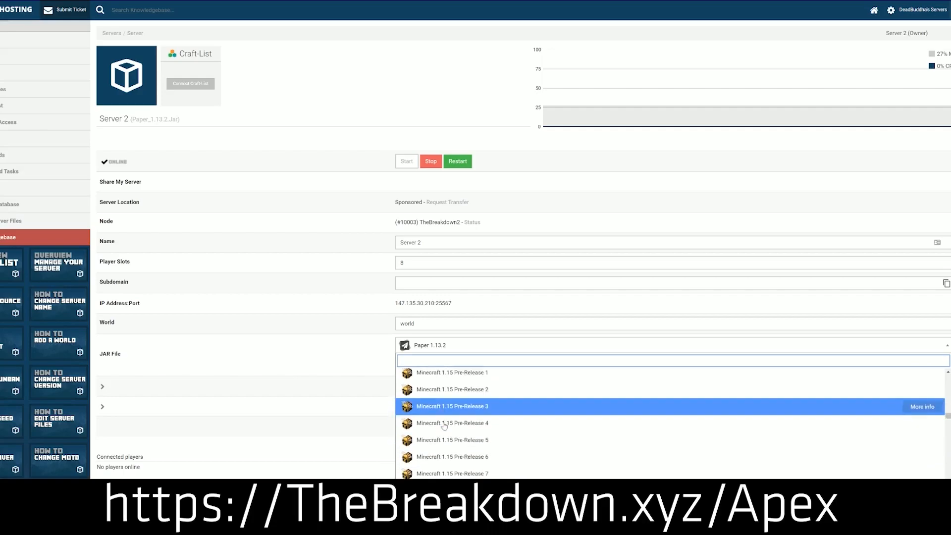
{"action": "scroll", "scroll_direction": "down", "scroll_amount": 3}
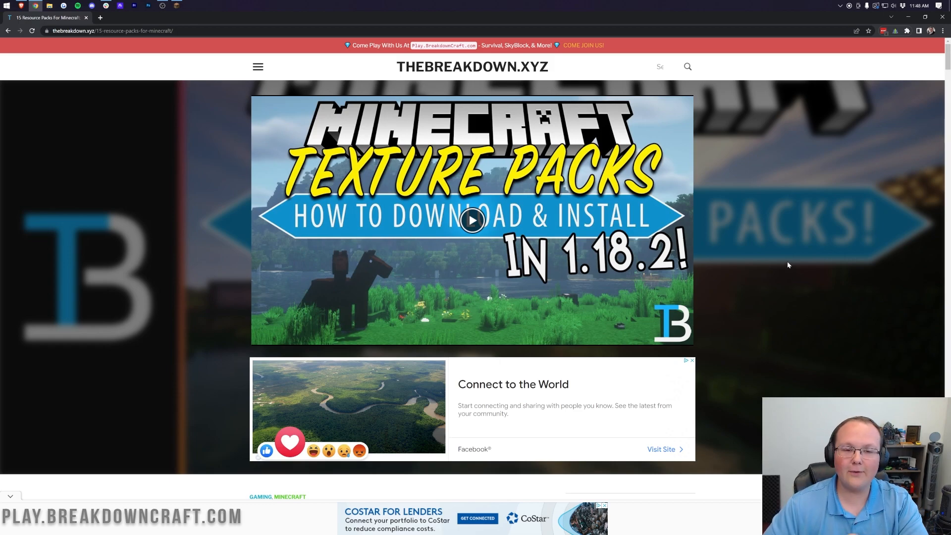
Scroll through the 15 resource packs article to reach the John Smith Legacy and Sphax PureBDcraft entries
{"action": "scroll", "scroll_direction": "down", "scroll_amount": 3}
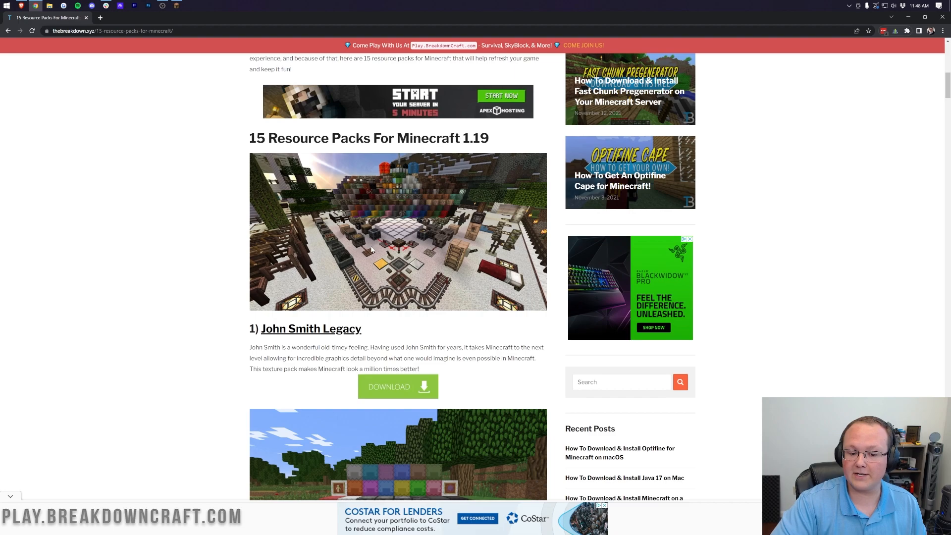
{"action": "scroll", "scroll_direction": "down", "scroll_amount": 3}
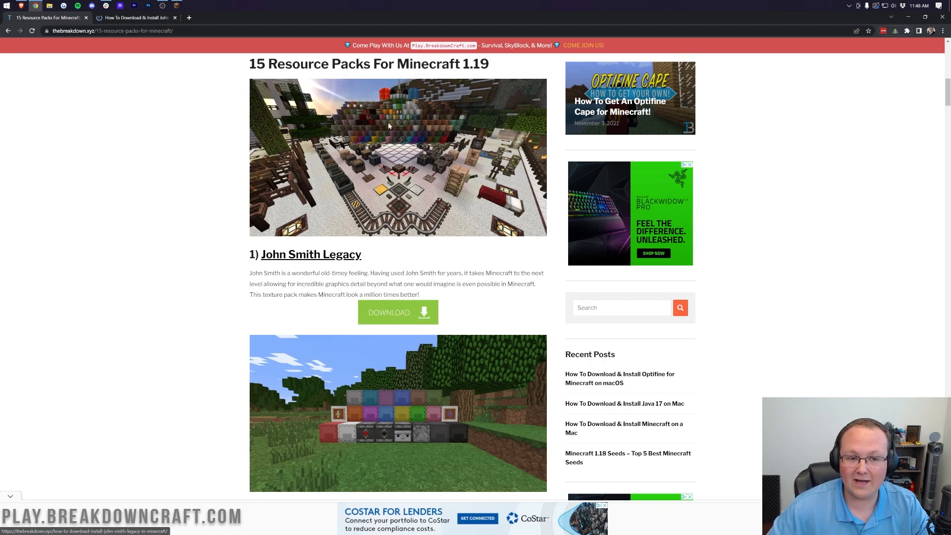
{"action": "scroll", "scroll_direction": "down", "scroll_amount": 3}
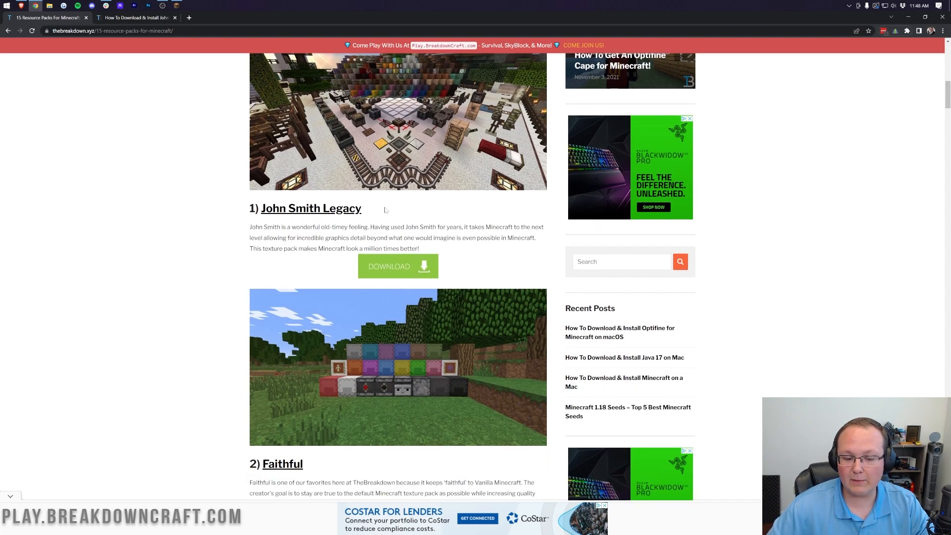
{"action": "scroll", "scroll_direction": "down", "scroll_amount": 3}
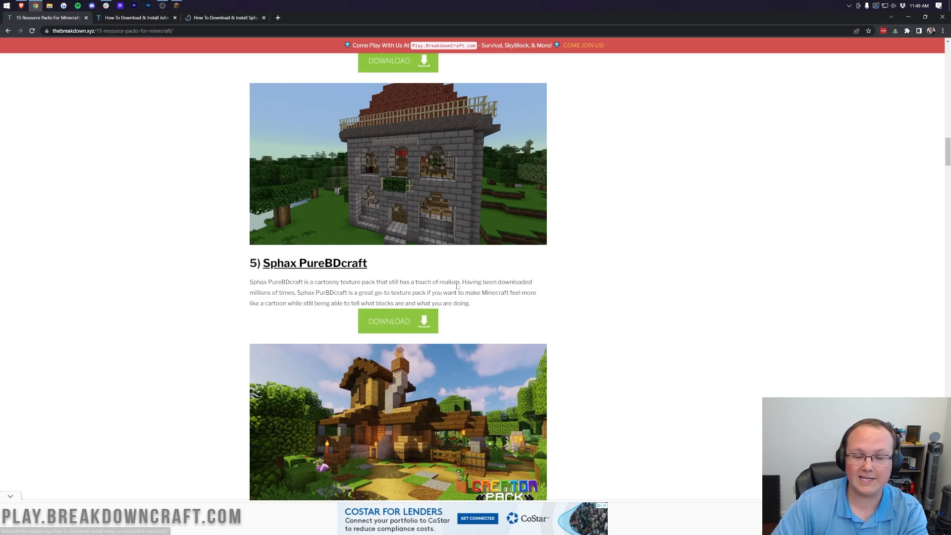
{"action": "scroll", "scroll_direction": "down", "scroll_amount": 3}
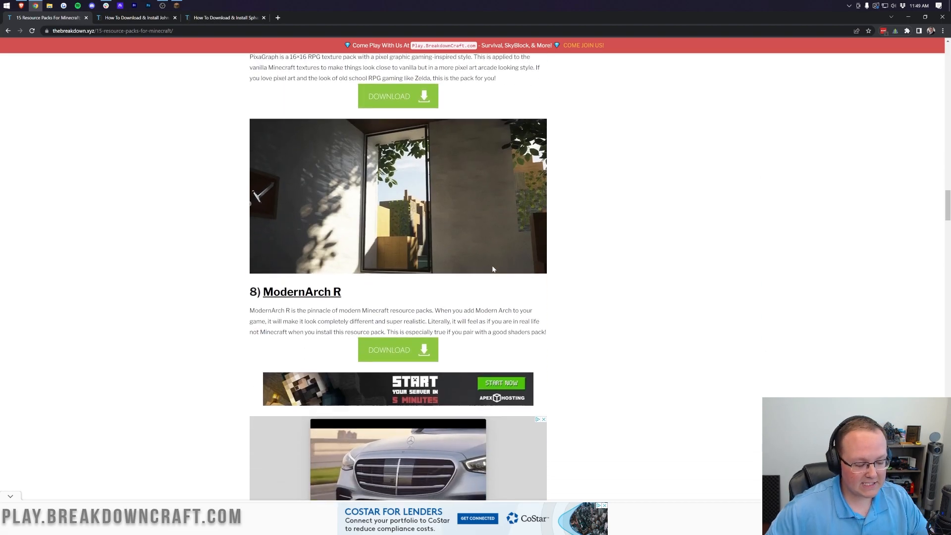
{"action": "scroll", "scroll_direction": "down", "scroll_amount": 3}
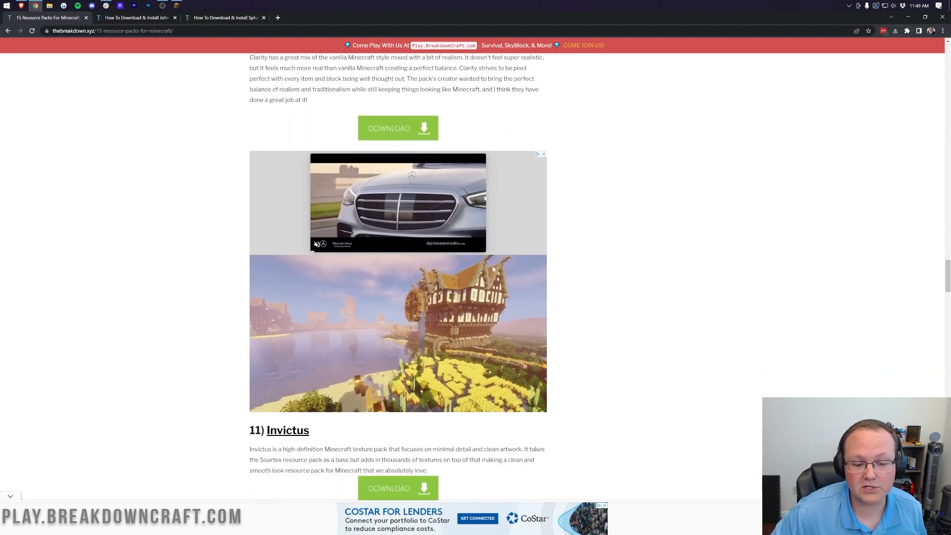
{"action": "scroll", "scroll_direction": "down", "scroll_amount": 3}
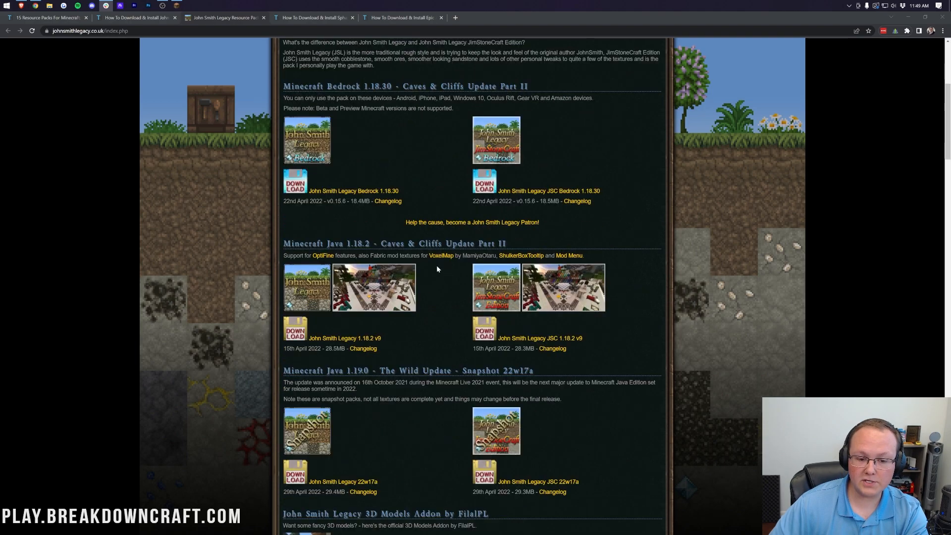
Scroll to the Minecraft Java 1.19.0 snapshot section with the John Smith Legacy 22w17a download
{"action": "scroll", "scroll_direction": "down", "scroll_amount": 3}
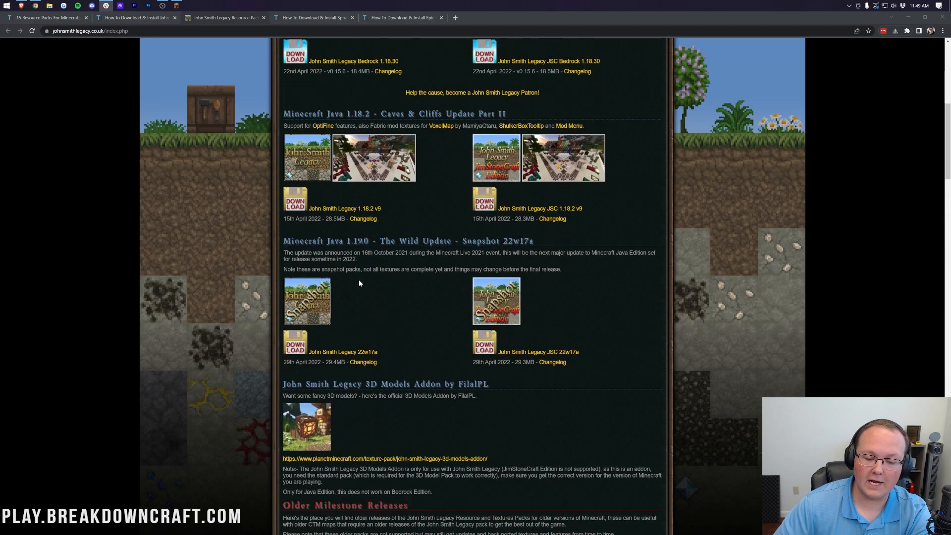
{"action": "scroll", "scroll_direction": "down", "scroll_amount": 3}
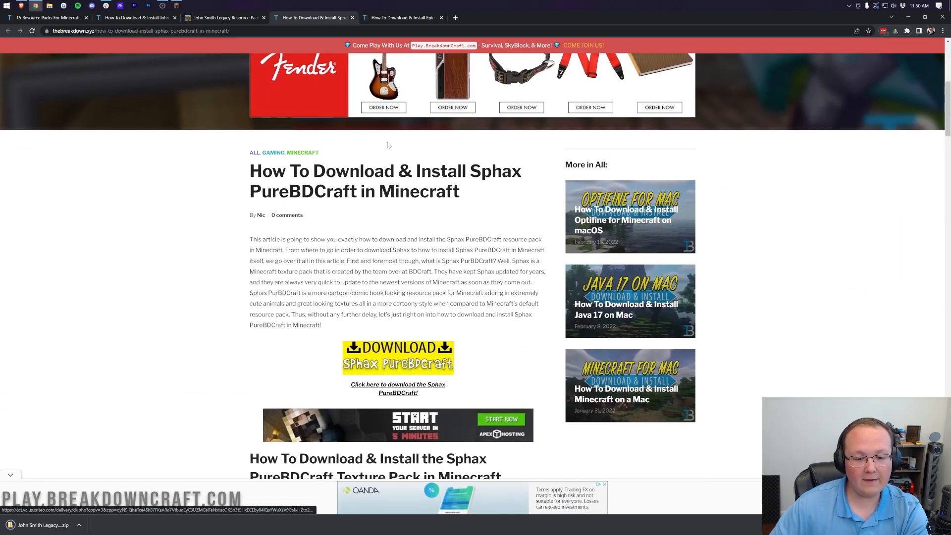
Download PureBDcraft 128x for MC1.18 via the ad-supported option, accepting the Terms of Use
{"action": "scroll", "scroll_direction": "down", "scroll_amount": 3}
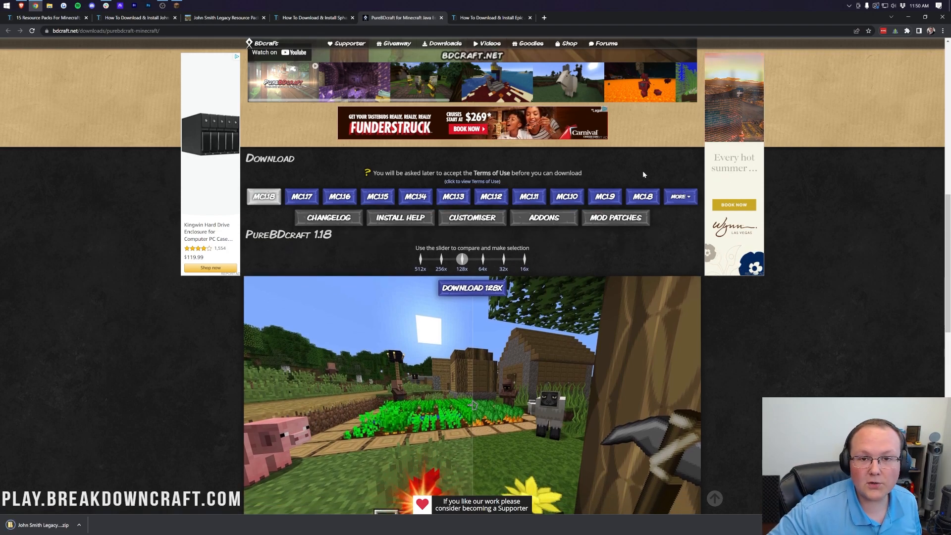
{"action": "scroll", "scroll_direction": "down", "scroll_amount": 3}
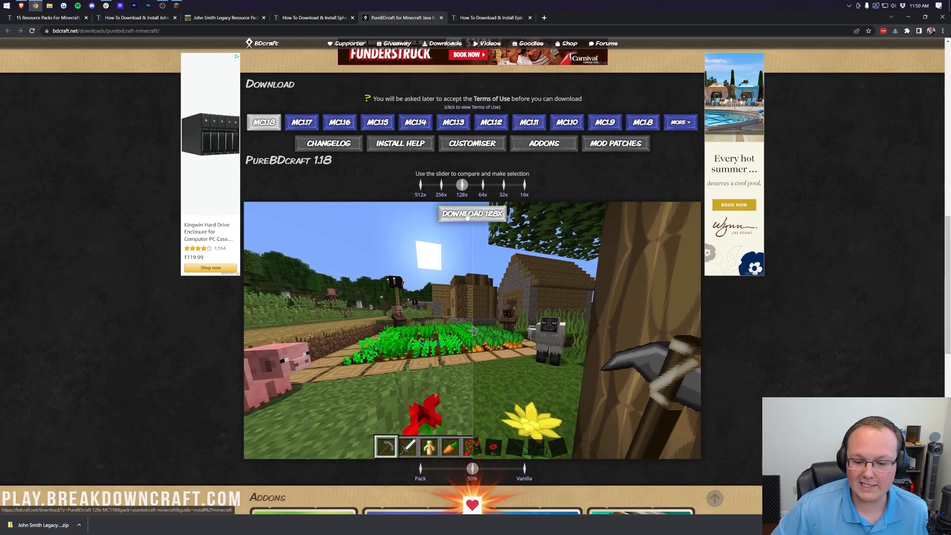
{"action": "left_click", "coordinate": [472, 213]}
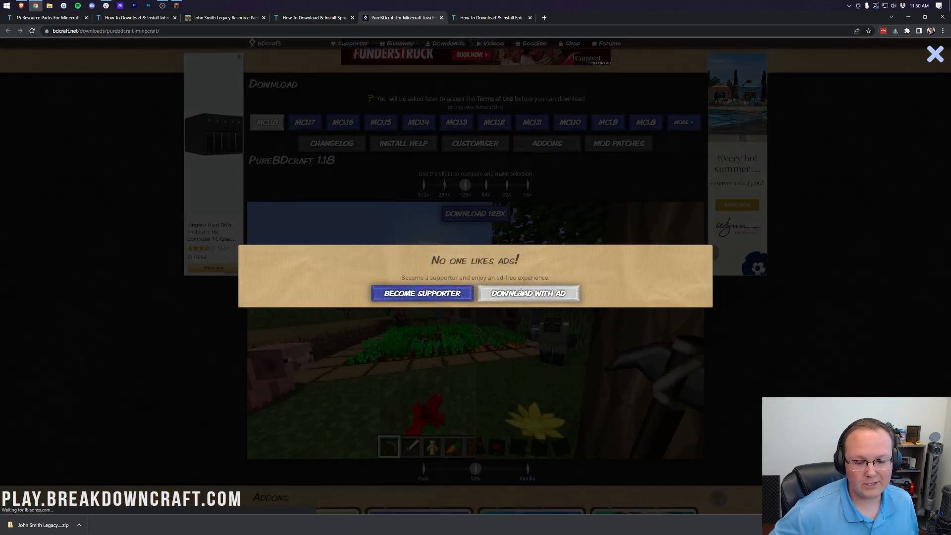
{"action": "left_click", "coordinate": [527, 293]}
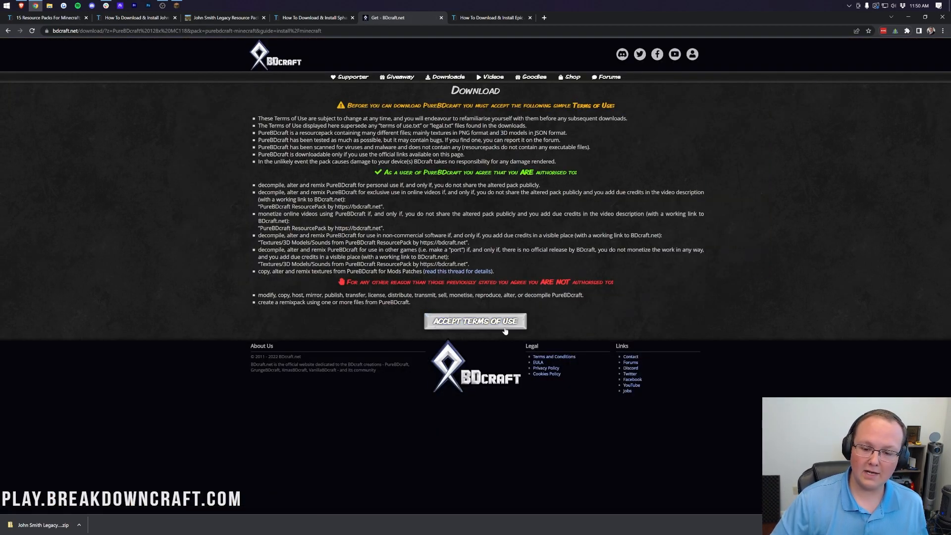
{"action": "left_click", "coordinate": [474, 321]}
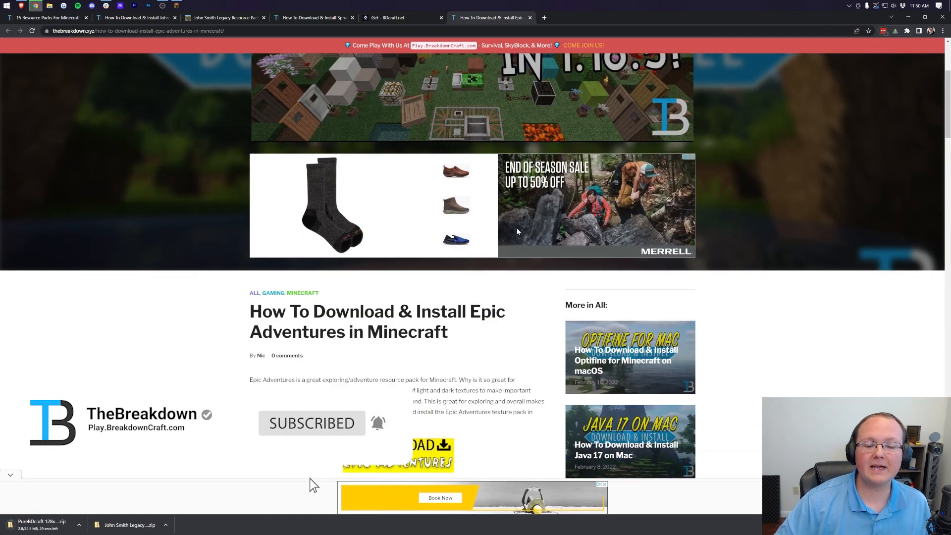
Go to CurseForge and download the Epic Adventures zip for Minecraft 1.19 from Recent Files
{"action": "left_click", "coordinate": [397, 454]}
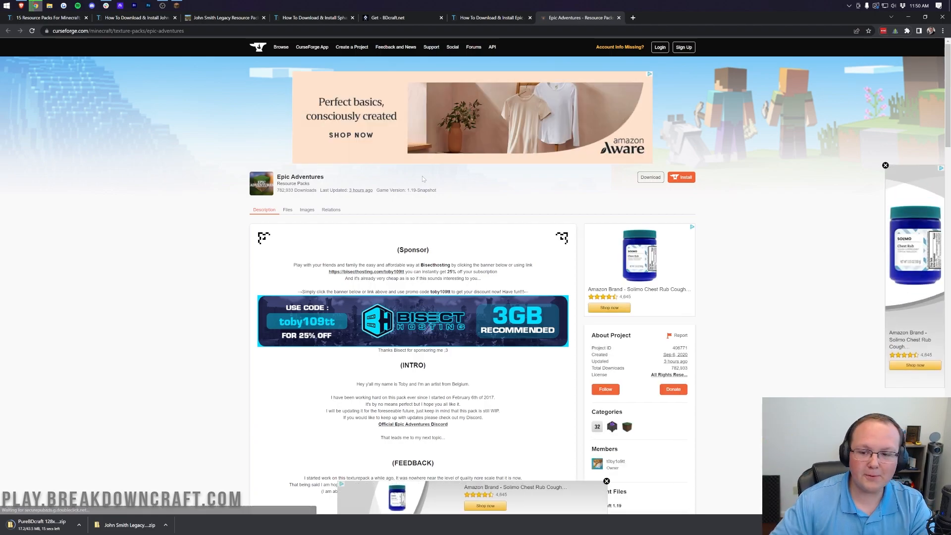
{"action": "scroll", "scroll_direction": "down", "scroll_amount": 3}
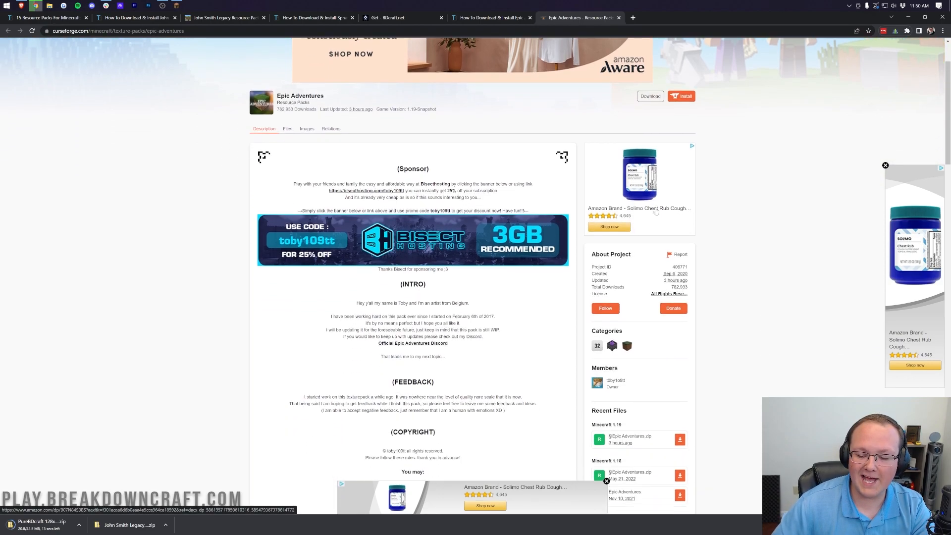
{"action": "scroll", "scroll_direction": "down", "scroll_amount": 3}
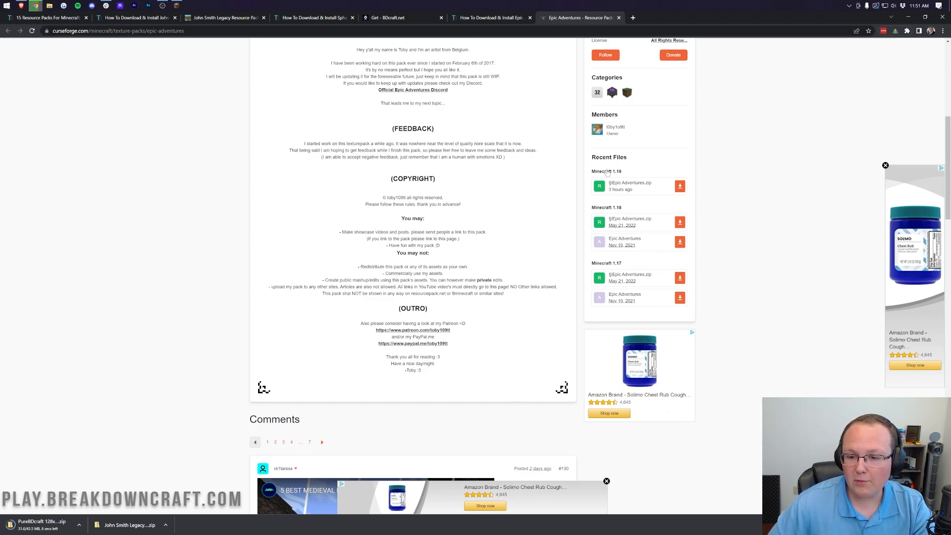
{"action": "left_click", "coordinate": [679, 186]}
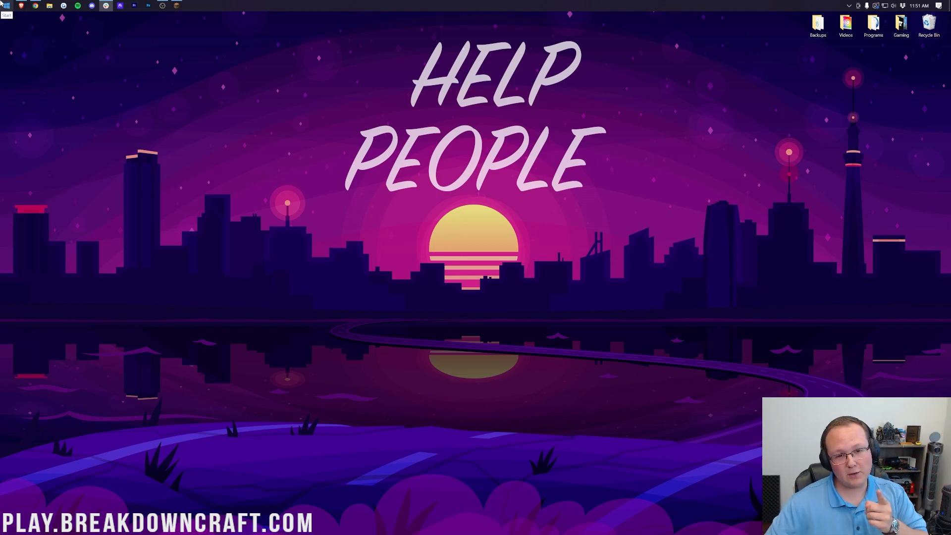
Find the Downloads folder via Start search, move the three pack zips to the desktop, and close it
{"action": "left_click", "coordinate": [7, 6]}
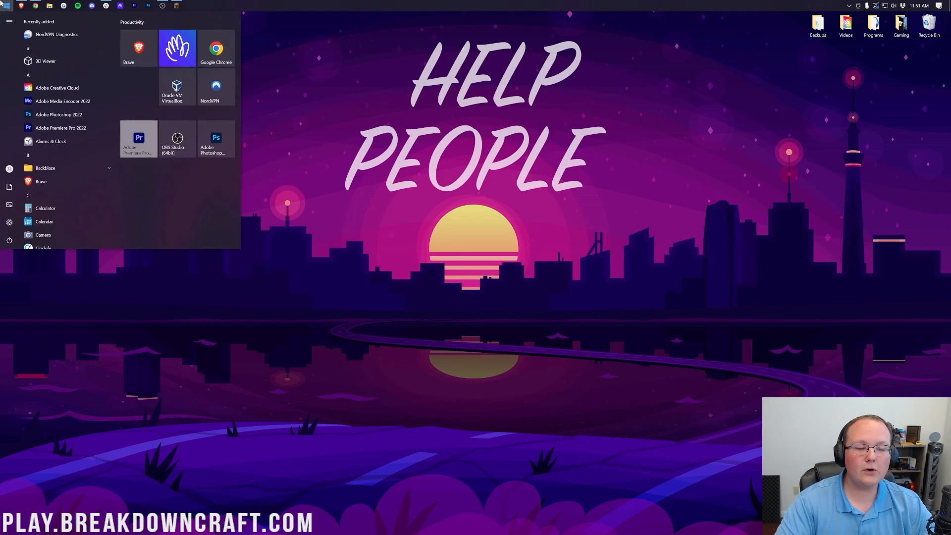
{"action": "type", "text": "downloads"}
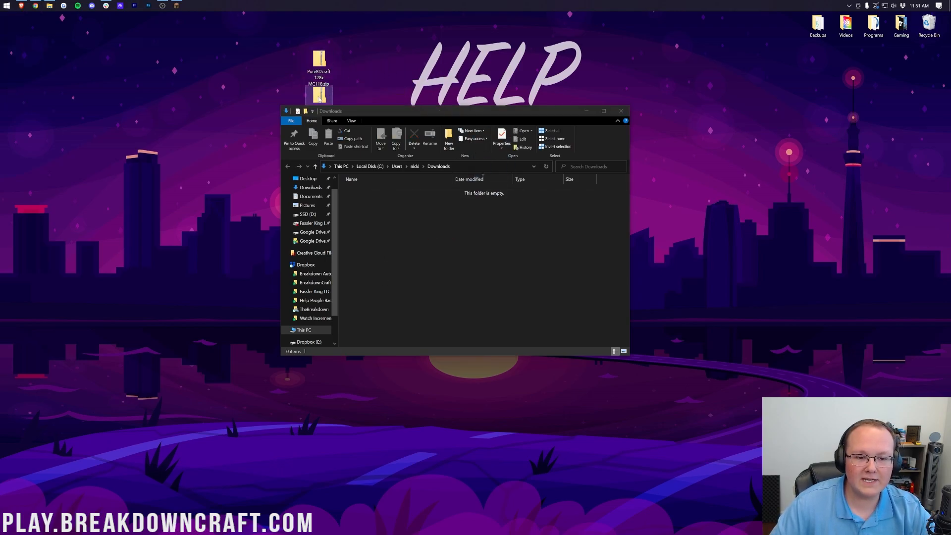
{"action": "left_click", "coordinate": [621, 111]}
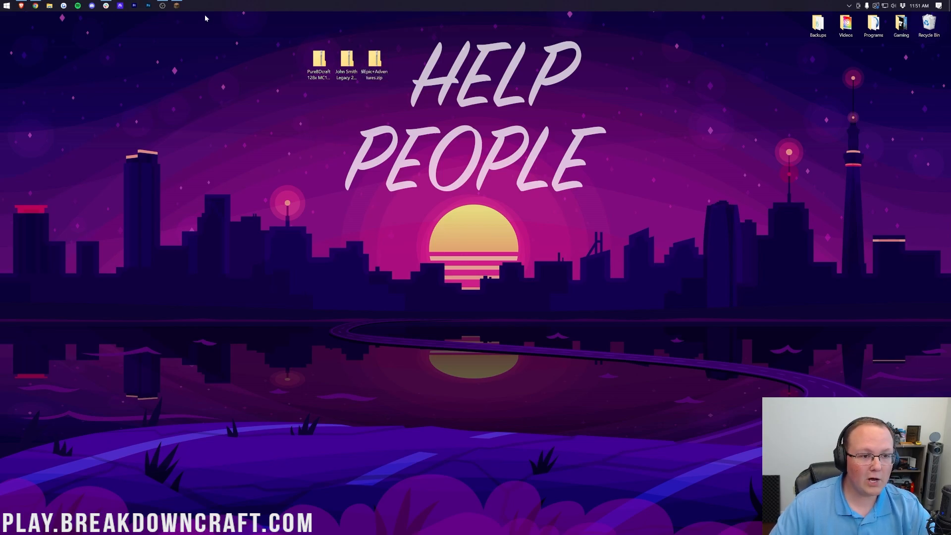
Place the desktop pack zips in Minecraft's resourcepacks folder and apply John Smith Legacy 22w17a
{"action": "left_click", "coordinate": [176, 6]}
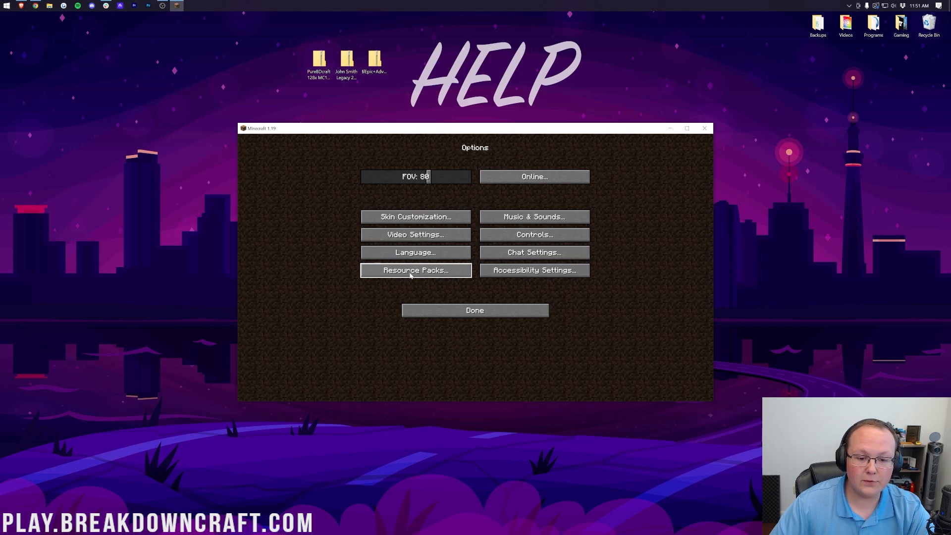
{"action": "left_click", "coordinate": [415, 270]}
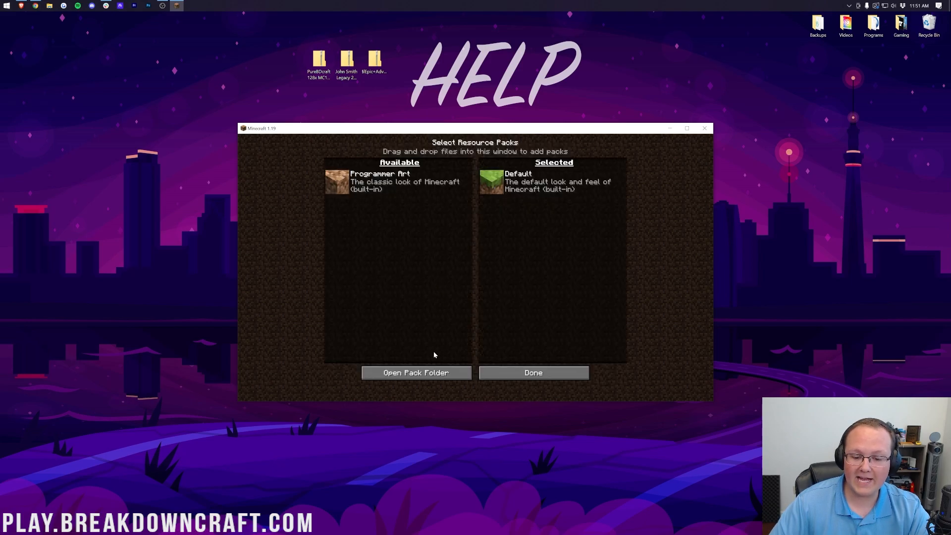
{"action": "left_click", "coordinate": [416, 372]}
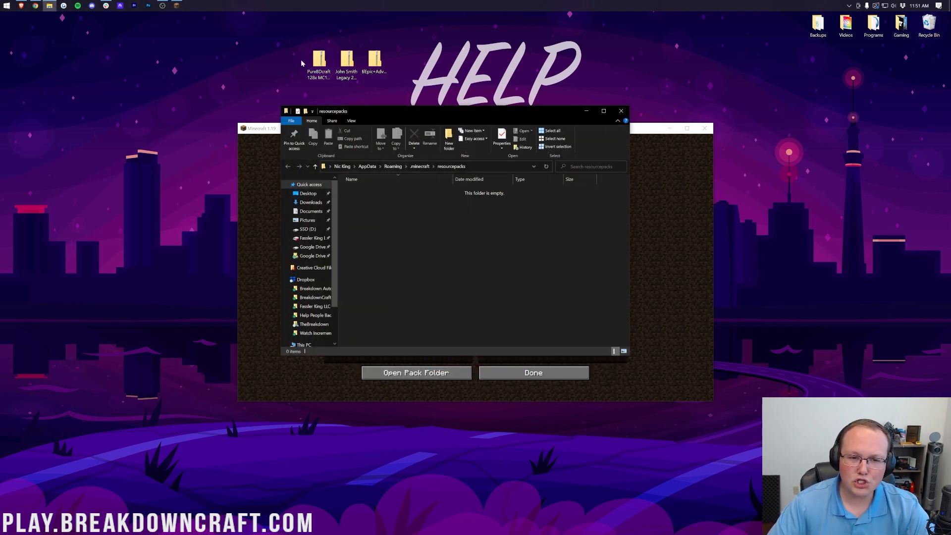
{"action": "left_click", "coordinate": [375, 61]}
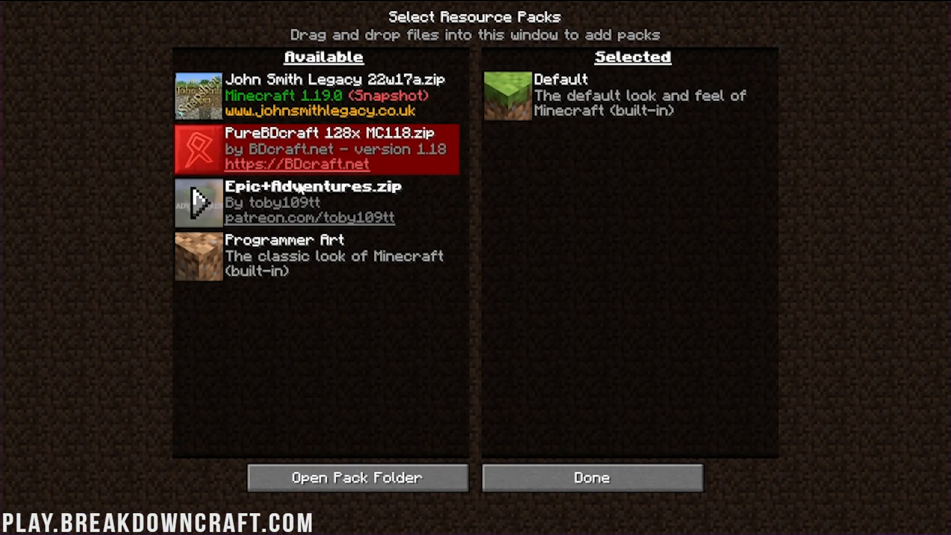
{"action": "mouse_move", "coordinate": [321, 204]}
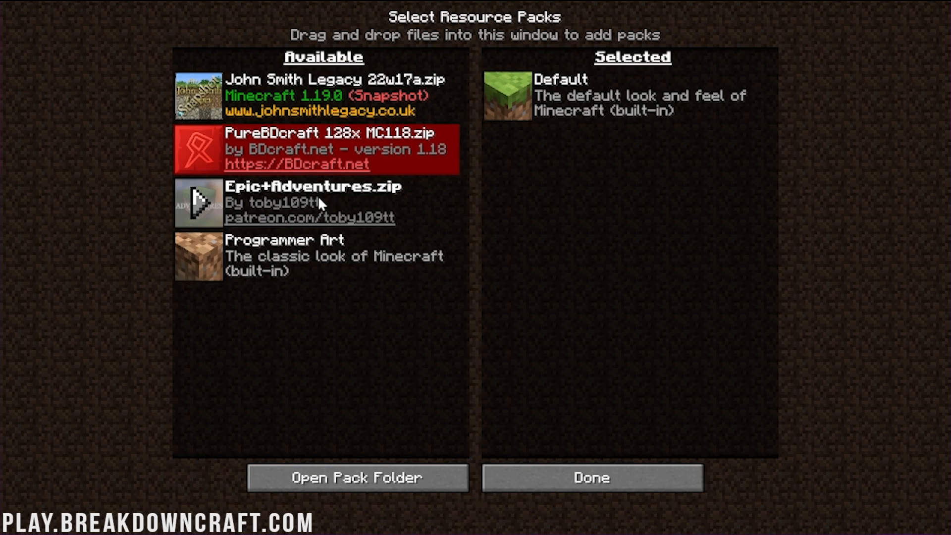
{"action": "mouse_move", "coordinate": [325, 210]}
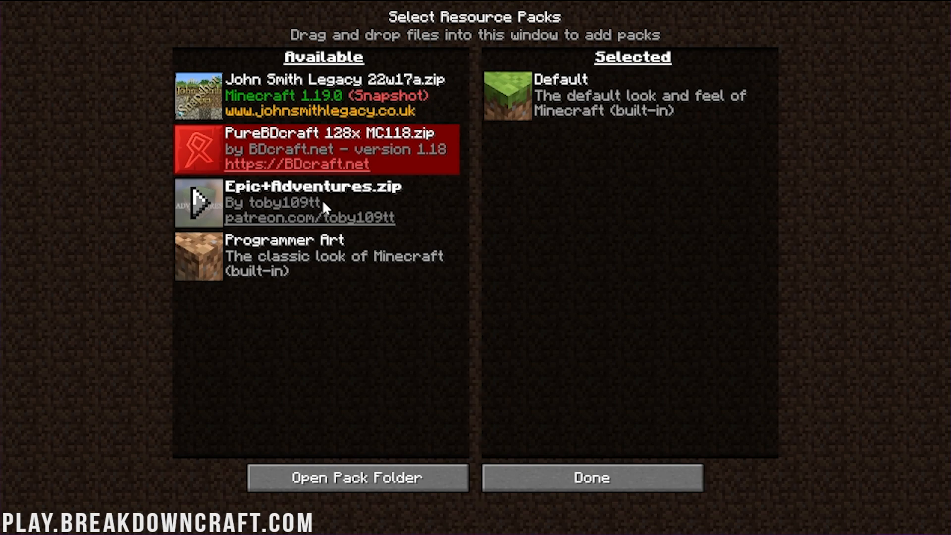
{"action": "mouse_move", "coordinate": [358, 196]}
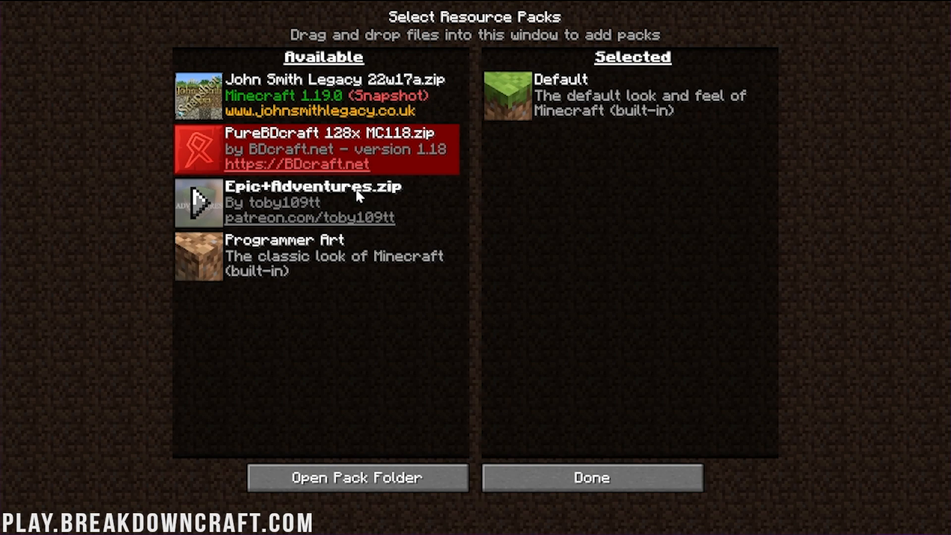
{"action": "mouse_move", "coordinate": [199, 96]}
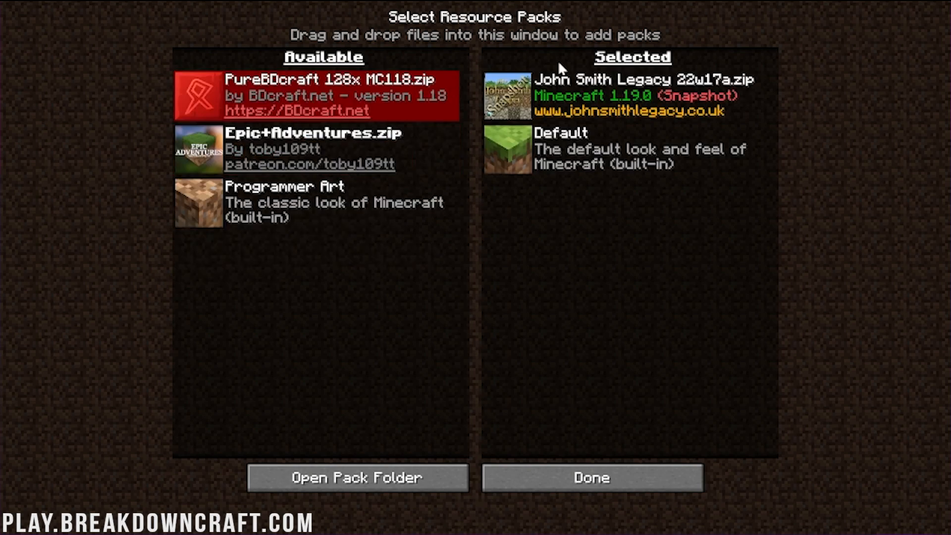
{"action": "left_click", "coordinate": [591, 478]}
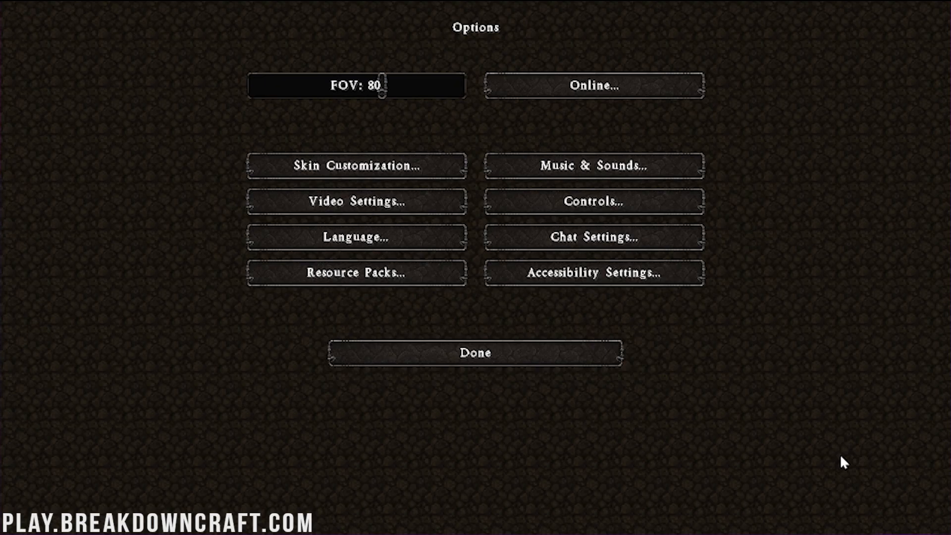
Return to the title screen and create a new singleplayer world with default settings
{"action": "left_click", "coordinate": [474, 352]}
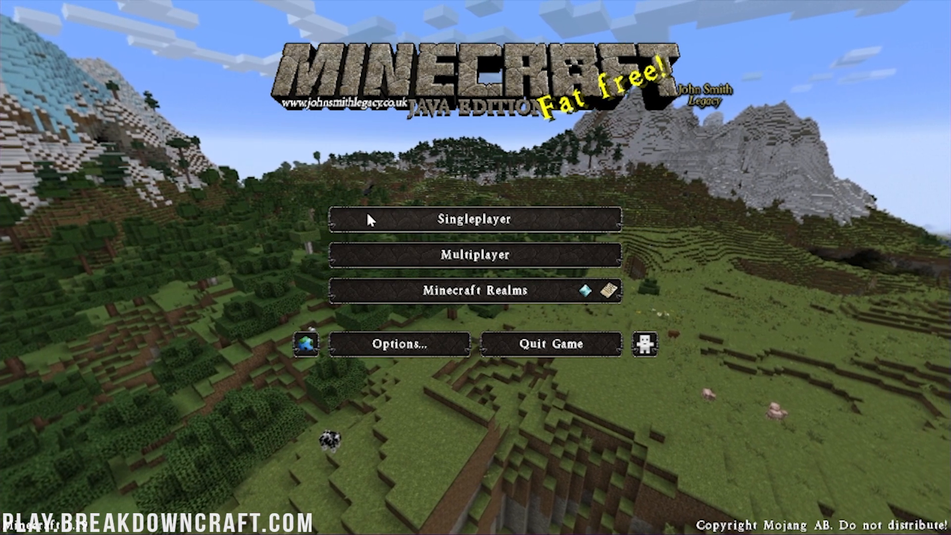
{"action": "left_click", "coordinate": [475, 219]}
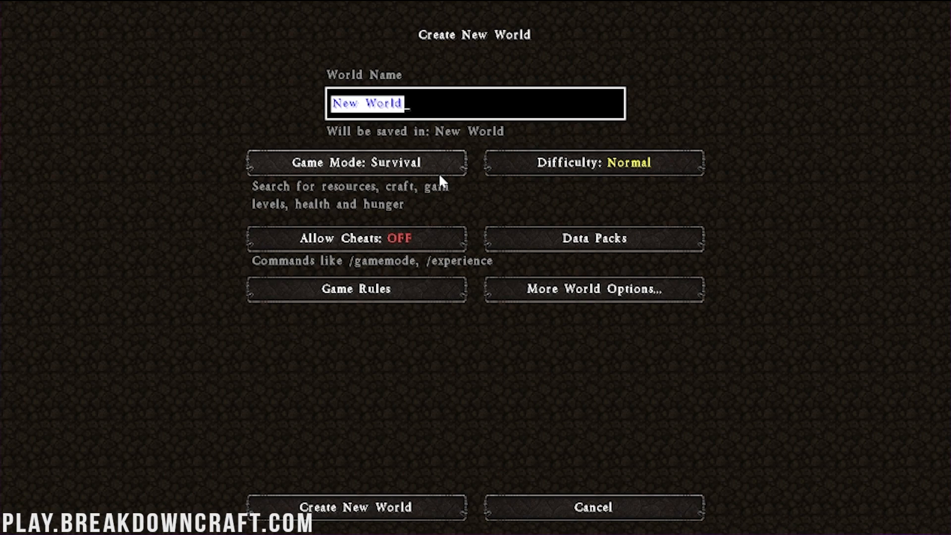
{"action": "left_click", "coordinate": [356, 507]}
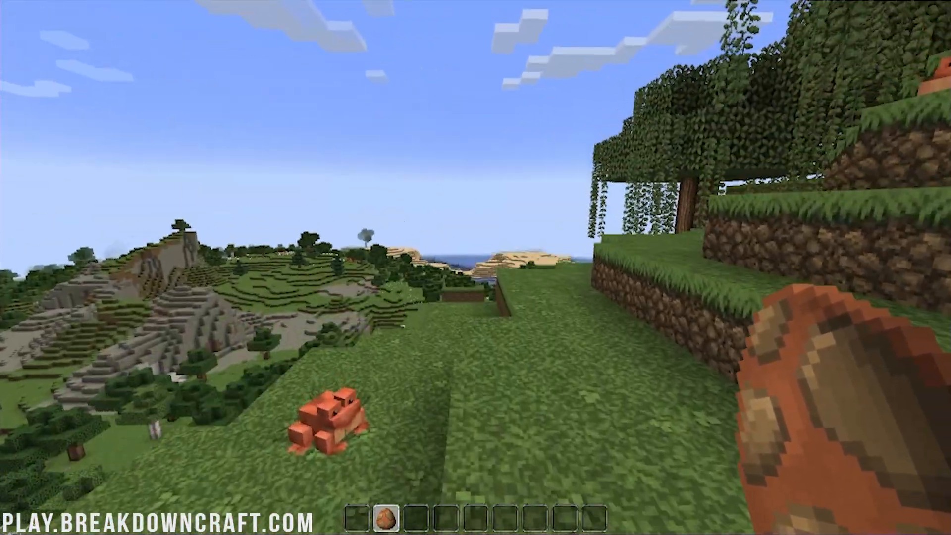
From the pause menu, swap John Smith Legacy for Epic+Adventures.zip as the selected pack
{"action": "key", "text": "Escape"}
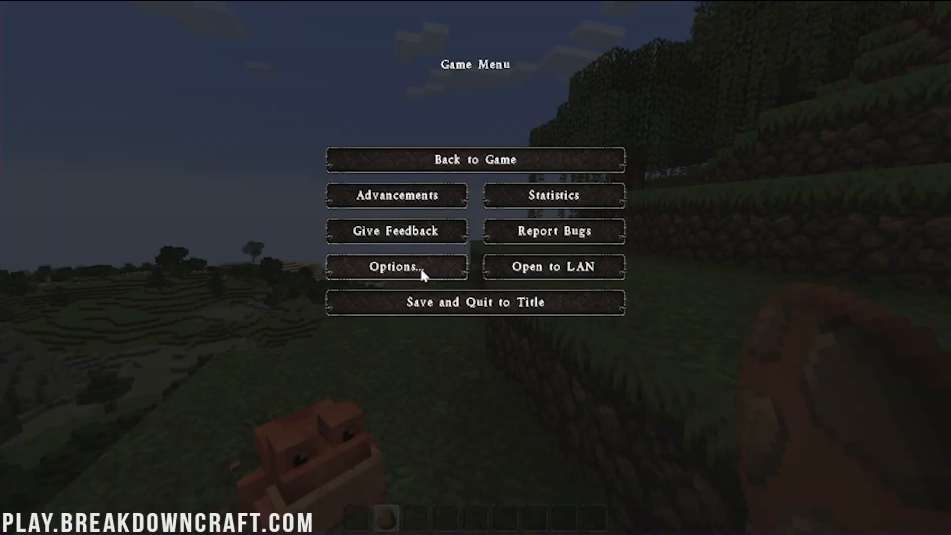
{"action": "left_click", "coordinate": [396, 266]}
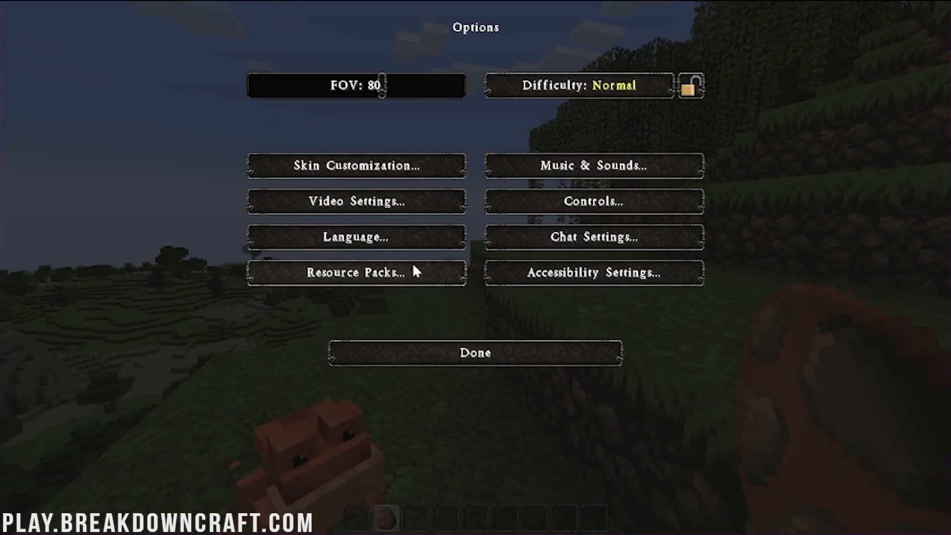
{"action": "left_click", "coordinate": [356, 272]}
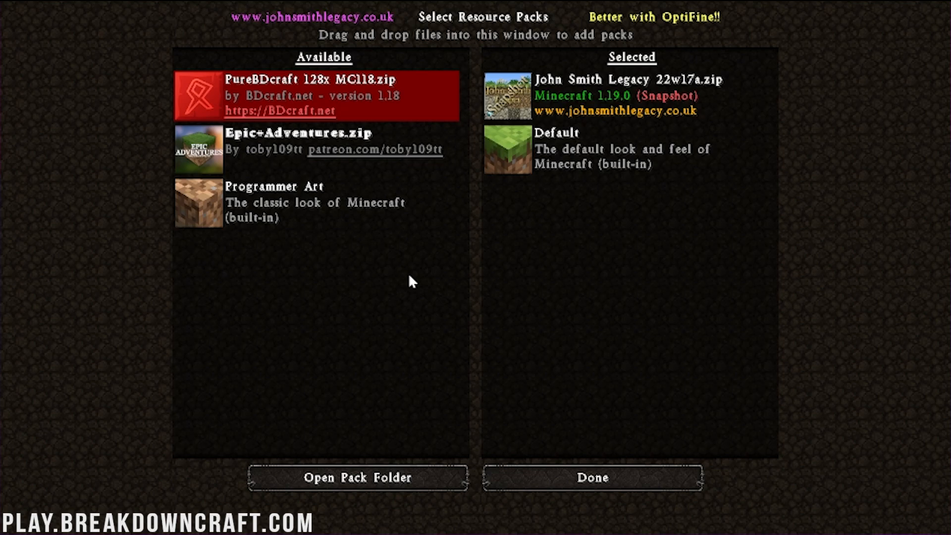
{"action": "mouse_move", "coordinate": [508, 96]}
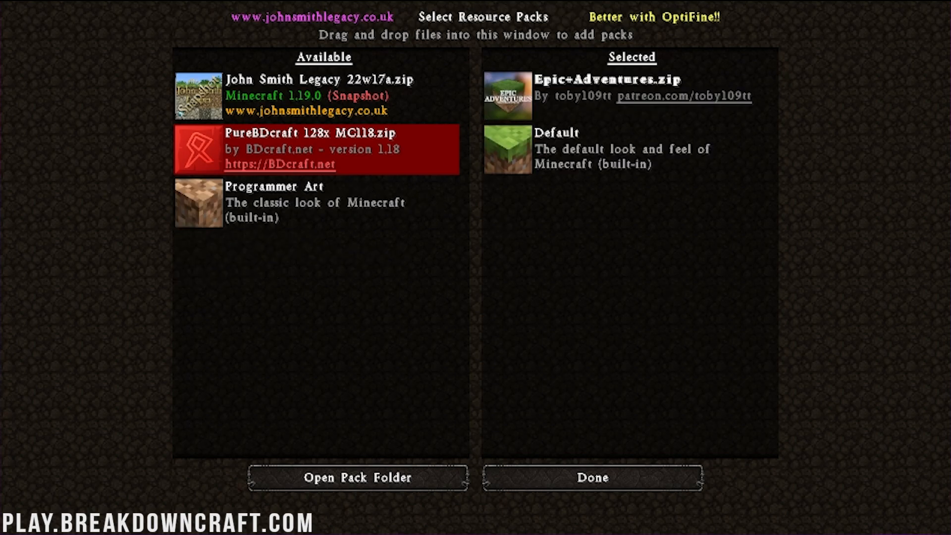
{"action": "left_click", "coordinate": [591, 478]}
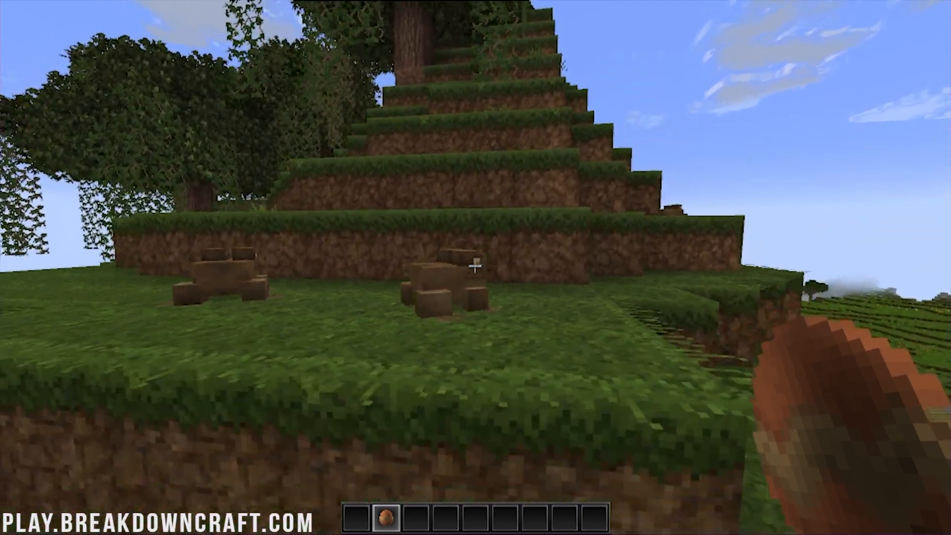
Select PureBDcraft 128x MC118.zip instead of Epic Adventures, accepting the older-version warning
{"action": "key", "text": "Escape"}
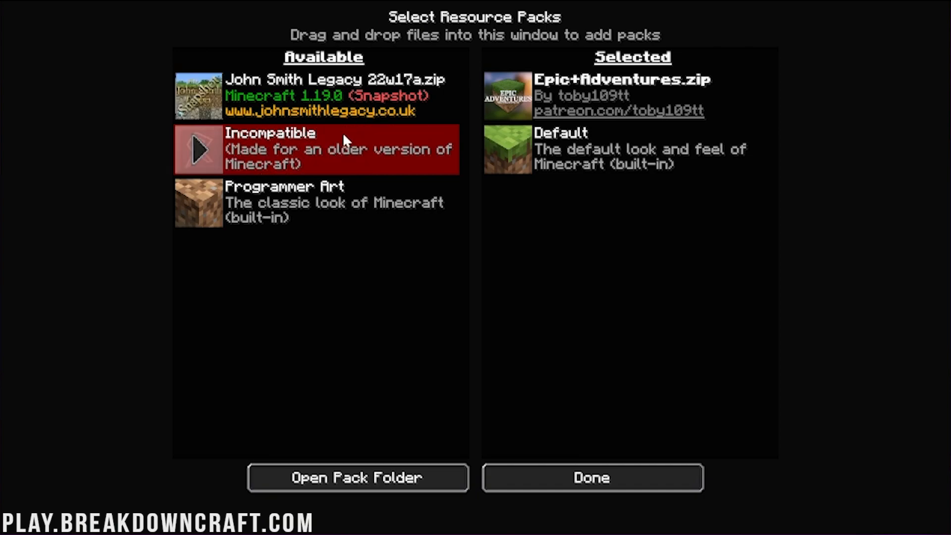
{"action": "mouse_move", "coordinate": [347, 158]}
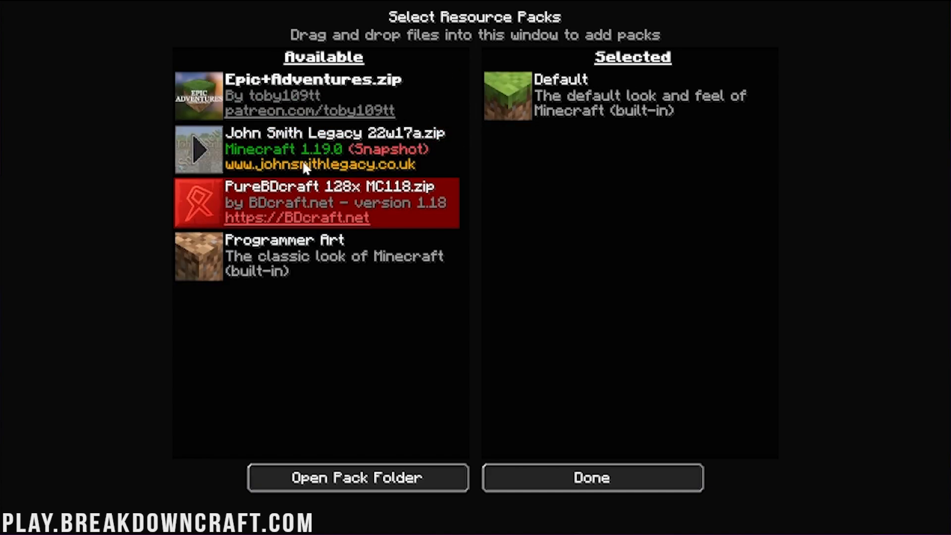
{"action": "left_click", "coordinate": [315, 202]}
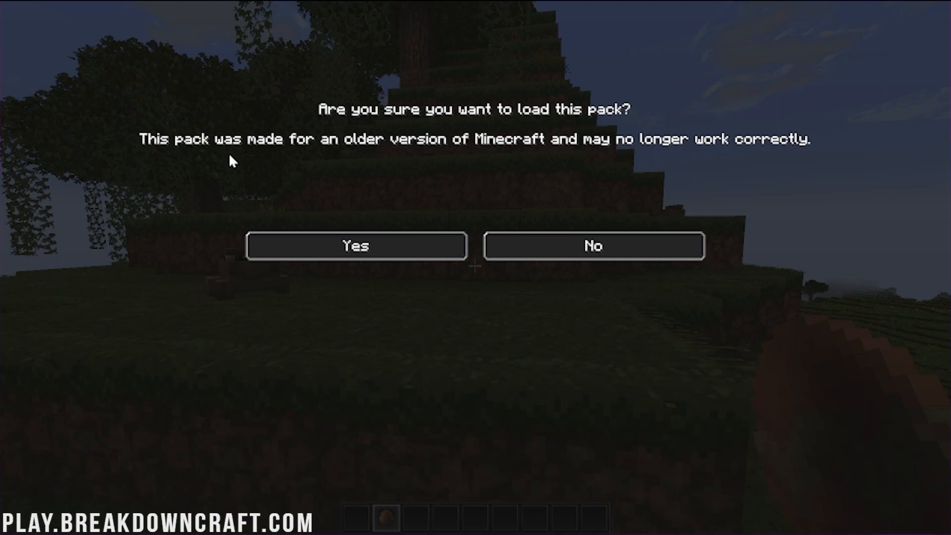
{"action": "left_click", "coordinate": [356, 246]}
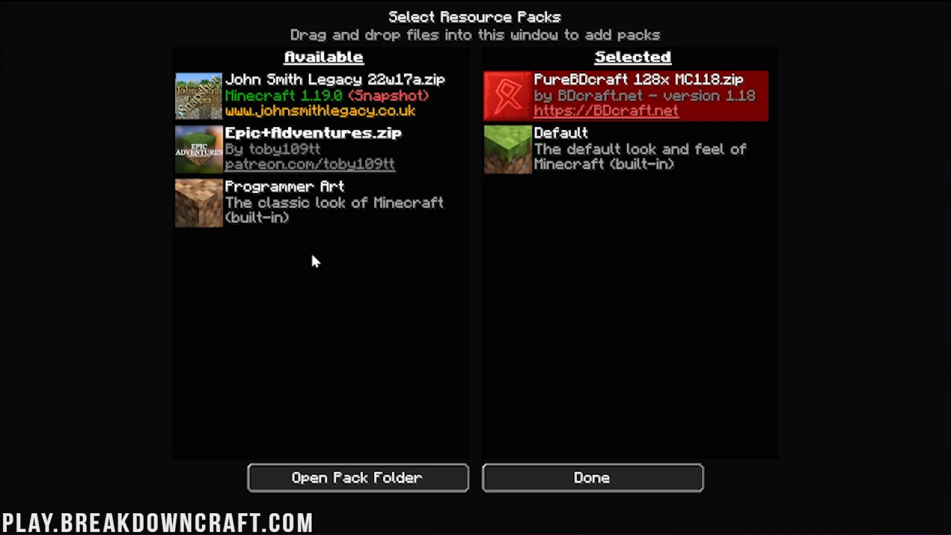
{"action": "left_click", "coordinate": [590, 478]}
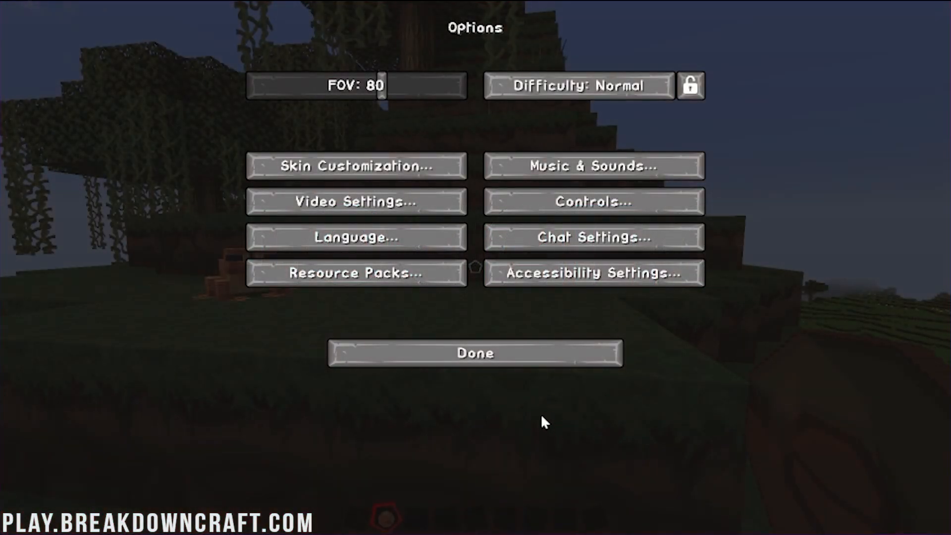
Resume the game from Options to see the frog in PureBDcraft textures
{"action": "left_click", "coordinate": [474, 353]}
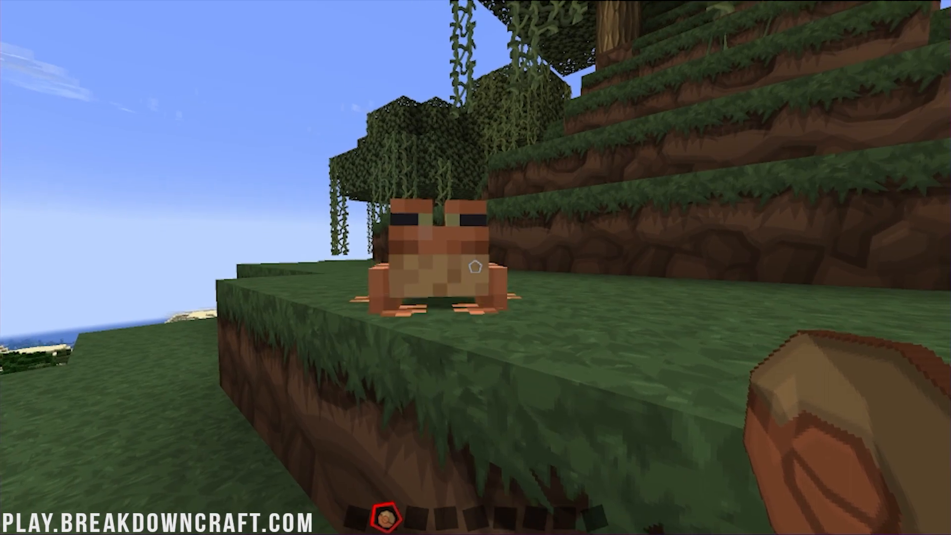
{"action": "mouse_move", "coordinate": [476, 268]}
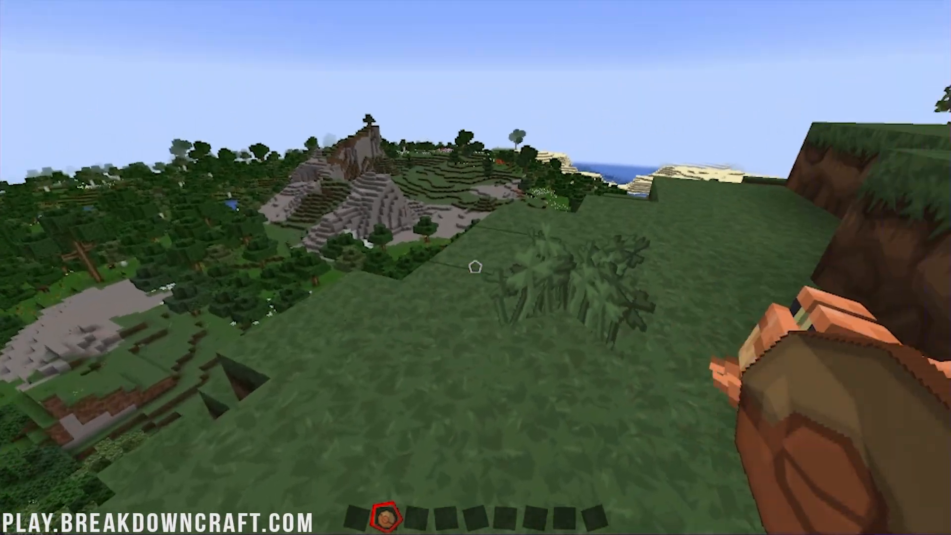
Reach Resource Packs via the pause menu, keep PureBDcraft stacked over Epic Adventures, and apply
{"action": "key", "text": "Escape"}
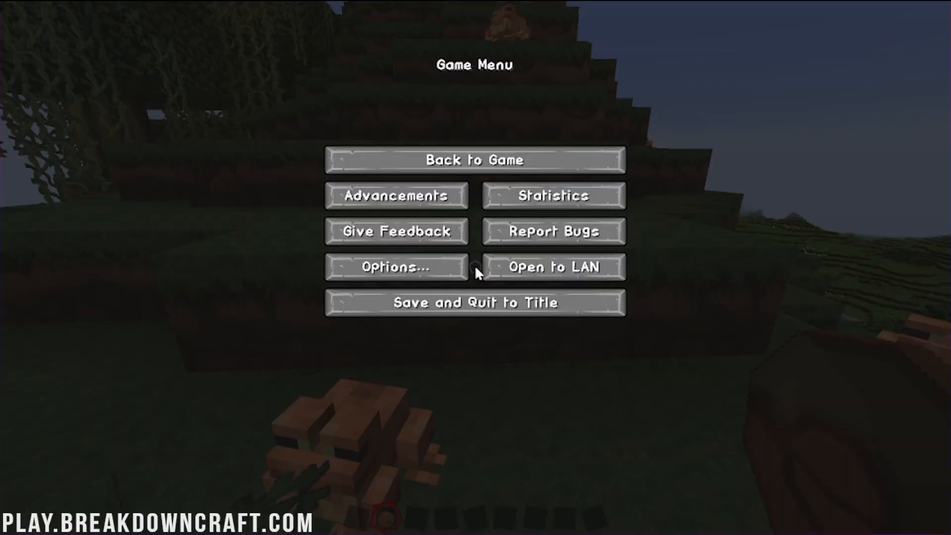
{"action": "left_click", "coordinate": [396, 266]}
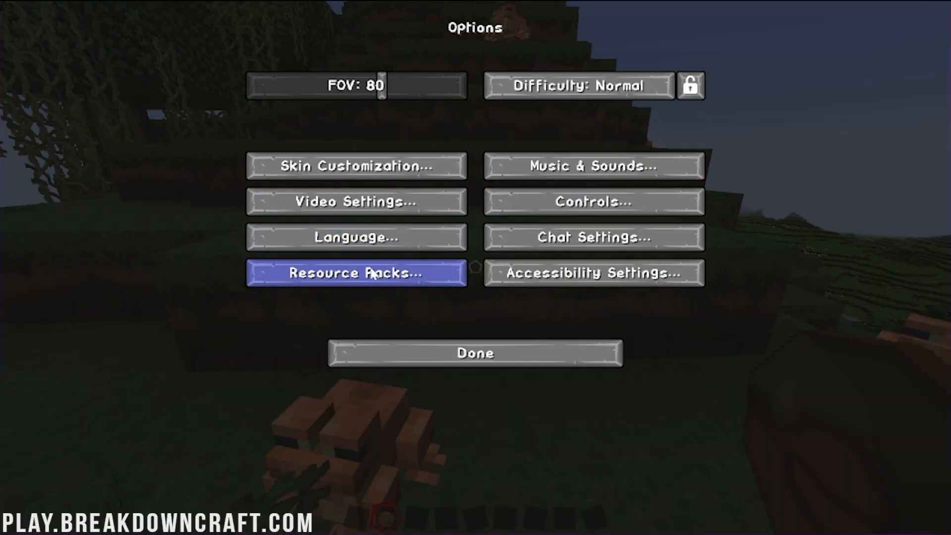
{"action": "left_click", "coordinate": [356, 273]}
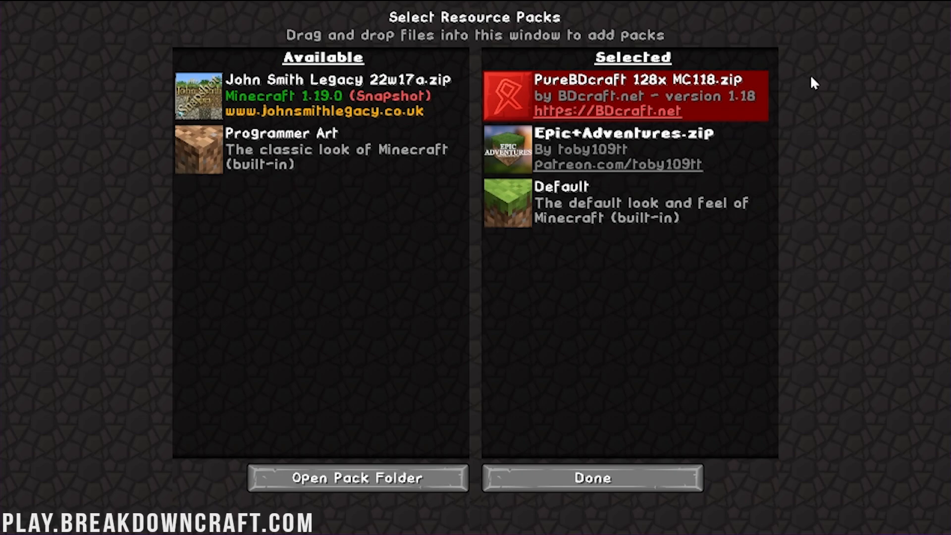
{"action": "mouse_move", "coordinate": [632, 152]}
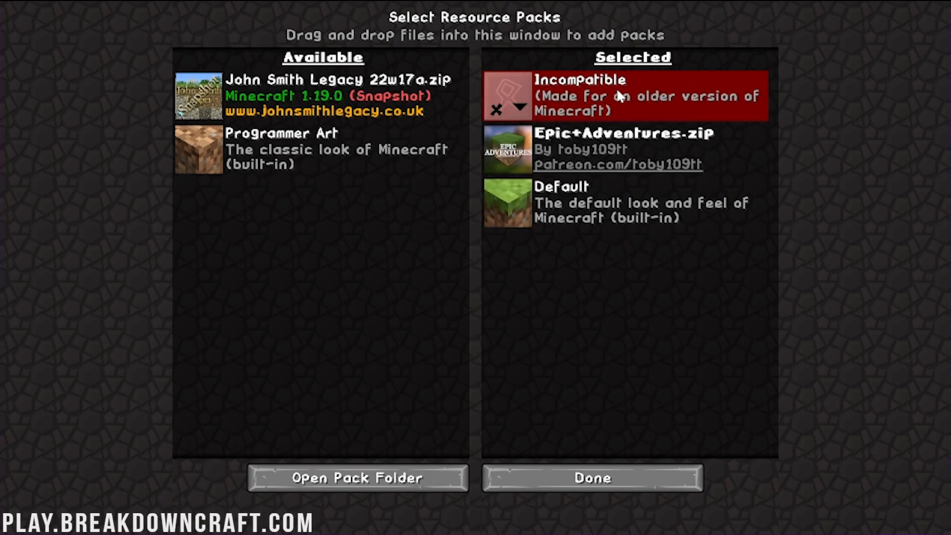
{"action": "left_click", "coordinate": [591, 477]}
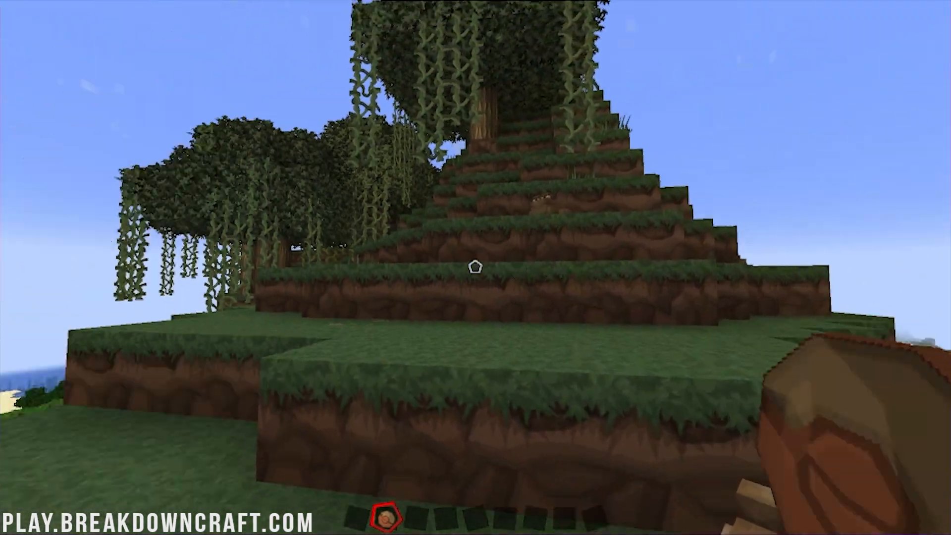
{"action": "mouse_move", "coordinate": [475, 268]}
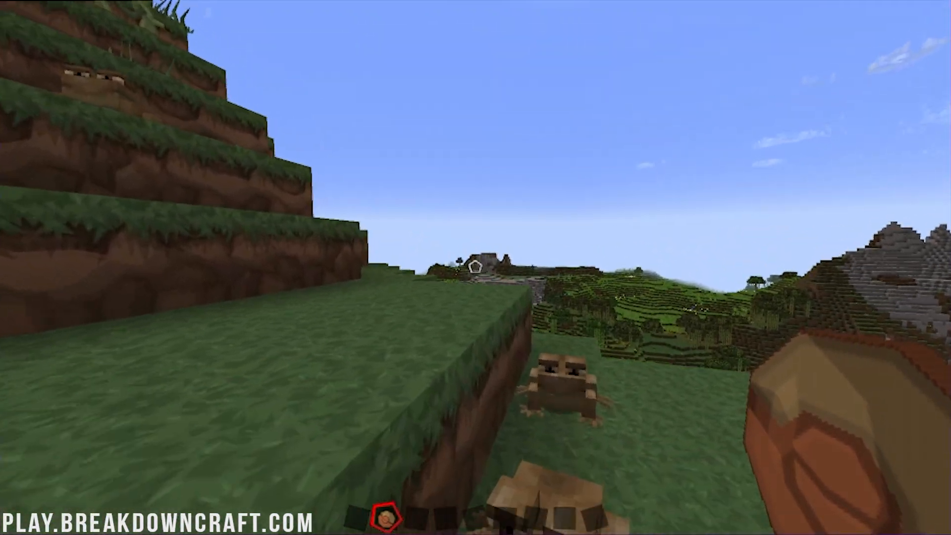
{"action": "mouse_move", "coordinate": [476, 268]}
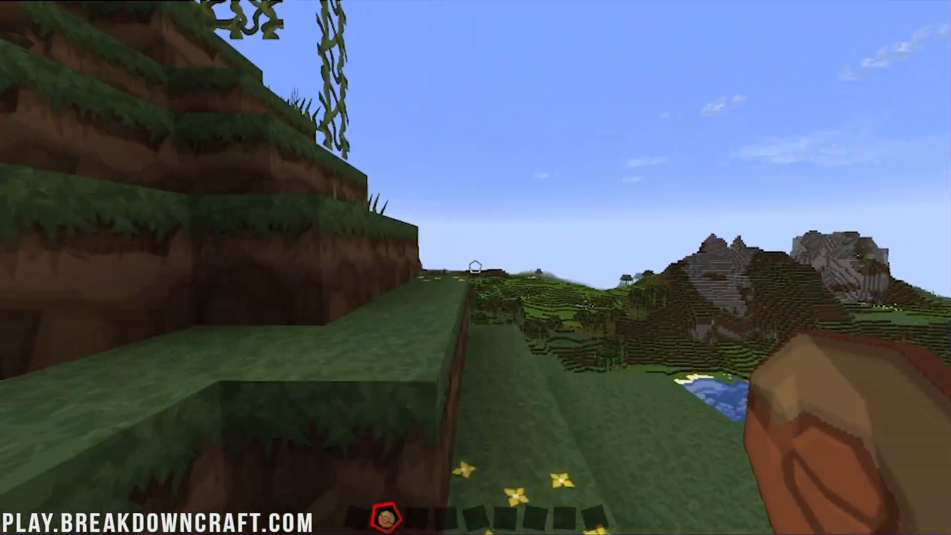
{"action": "mouse_move", "coordinate": [475, 268]}
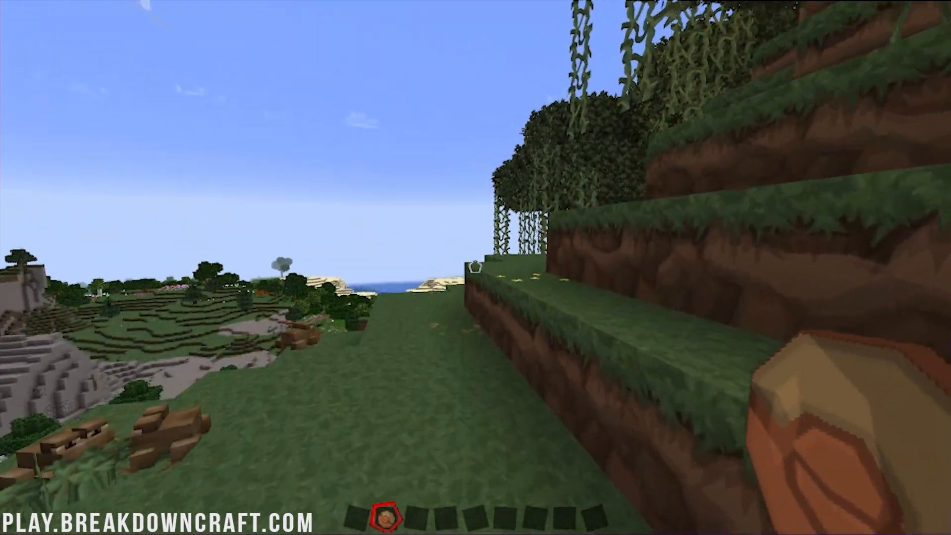
{"action": "mouse_move", "coordinate": [476, 268]}
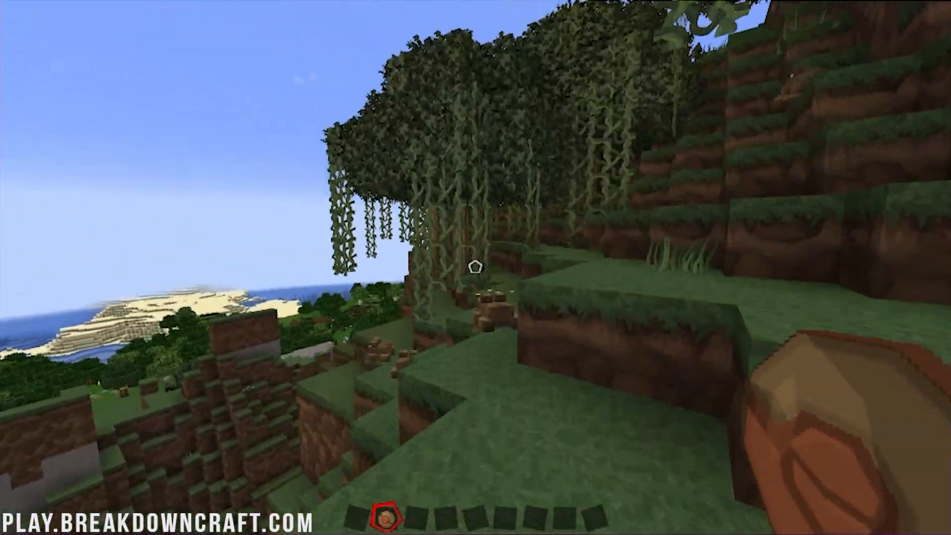